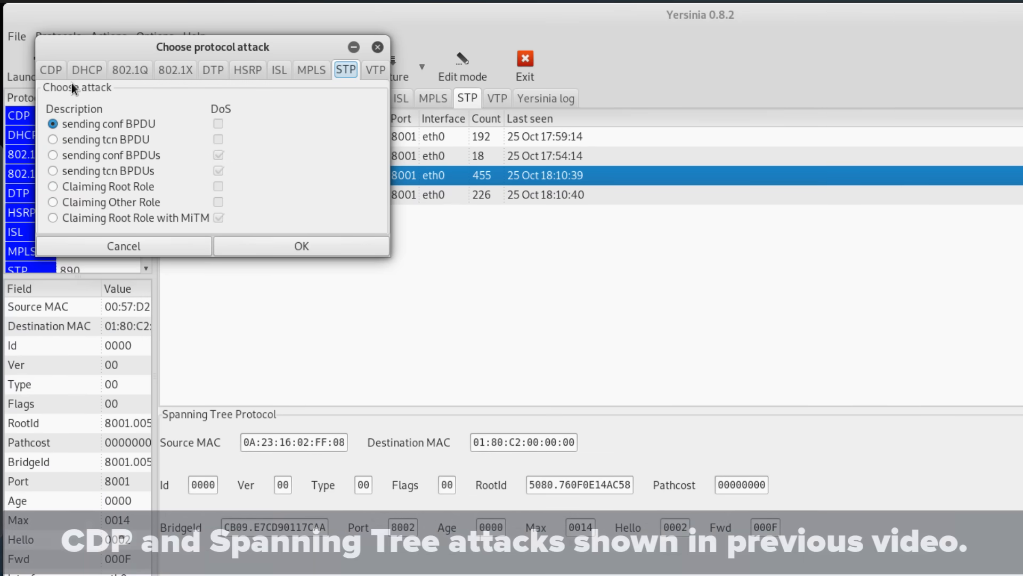
Step: Browse Yersinia's CDP, DTP and STP attack options
left_click(50, 70)
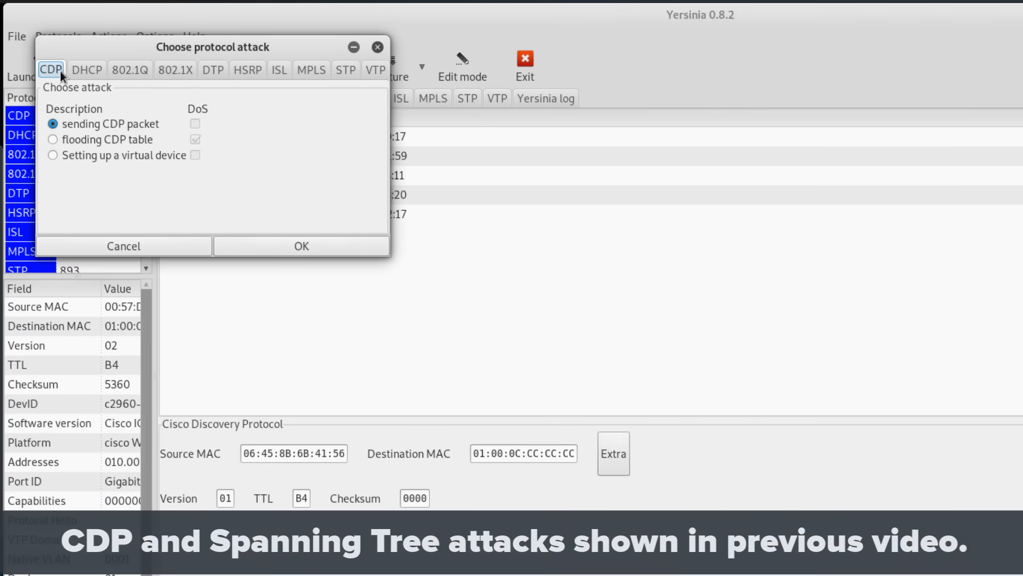
left_click(212, 69)
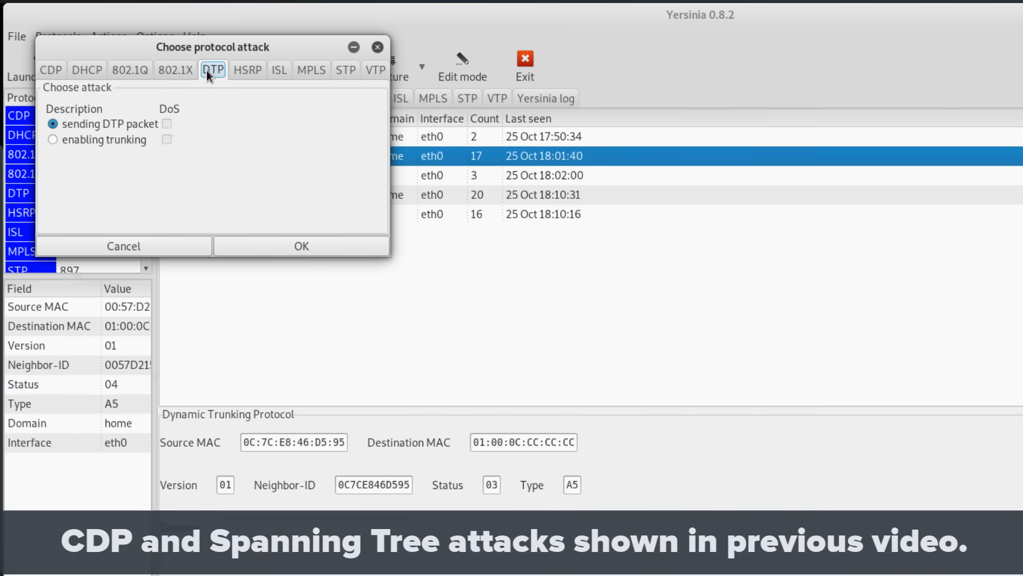
mouse_move(326, 78)
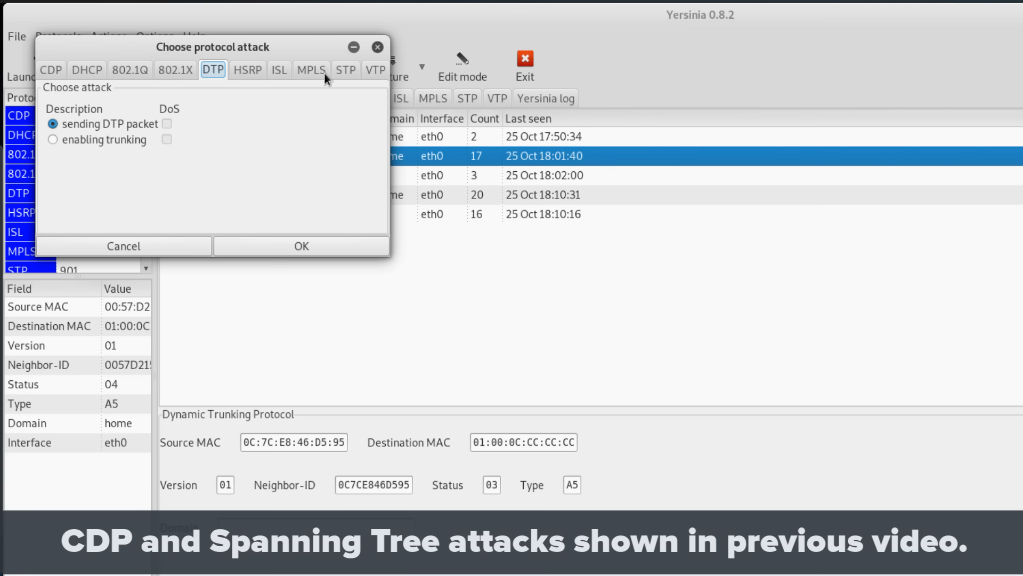
left_click(345, 69)
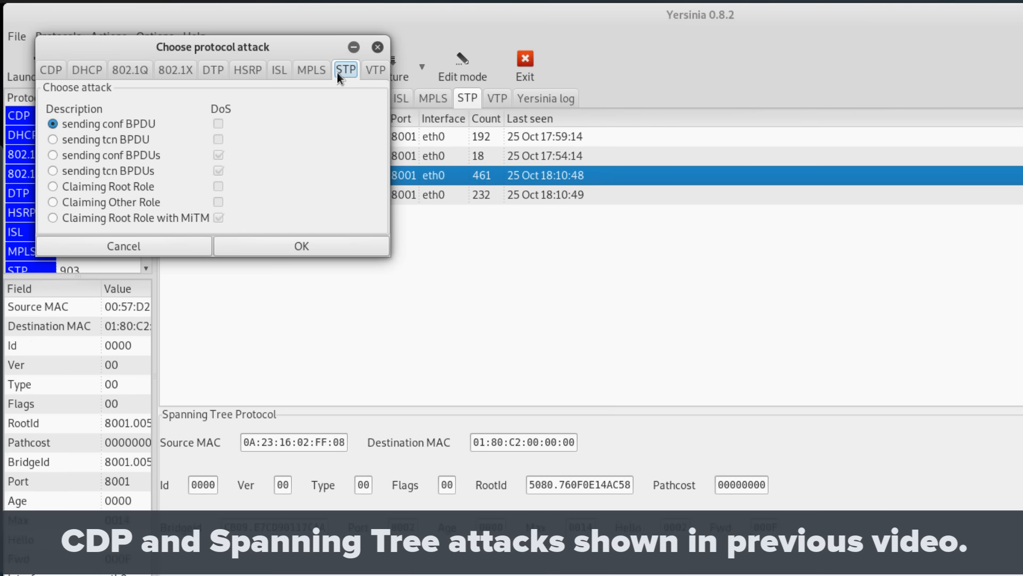
left_click(374, 70)
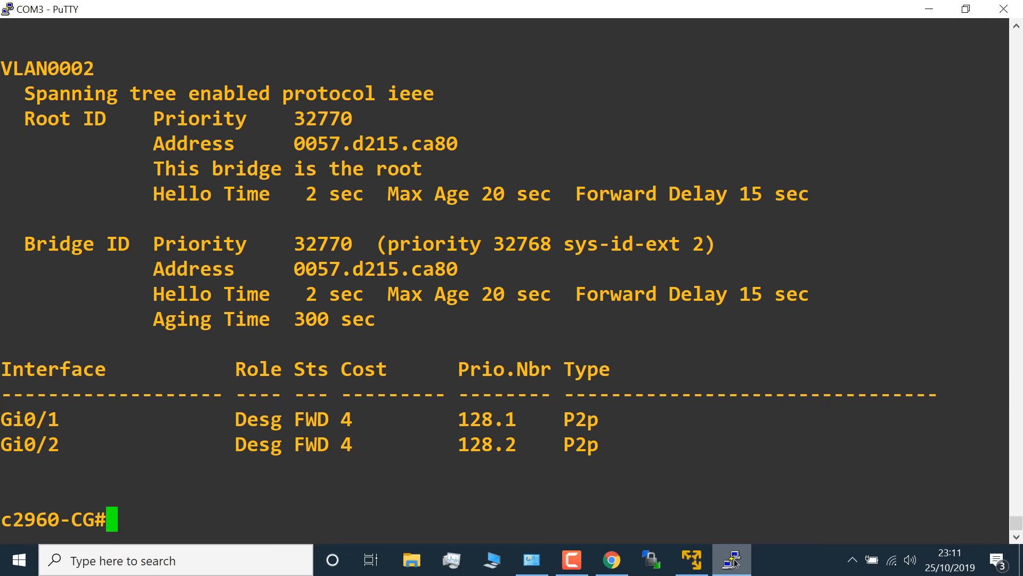
Step: Run 'show vtp status' and 'sh vlan' on the switch to see six VLANs at revision 1
type("sho")
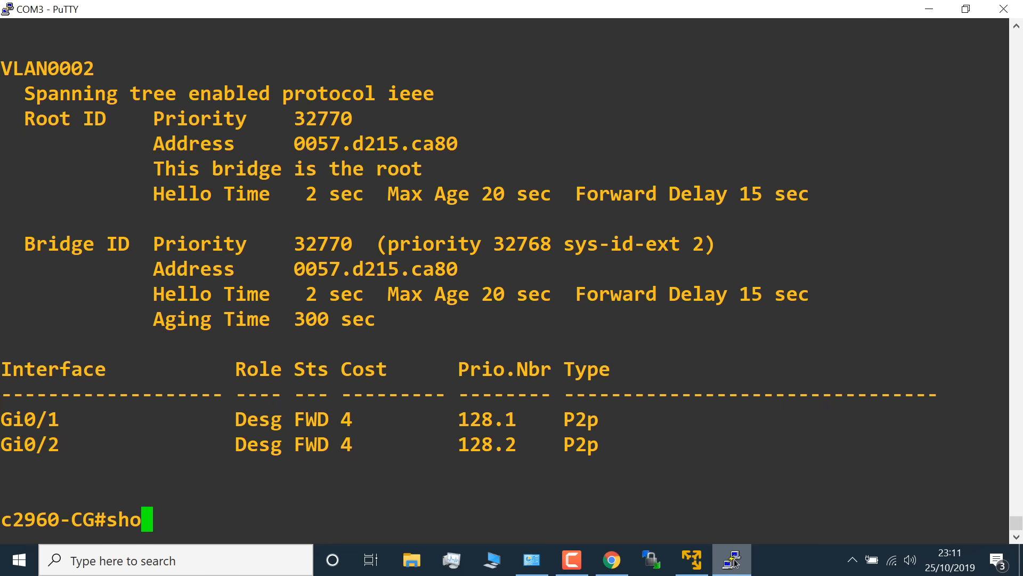
type("w vtp status")
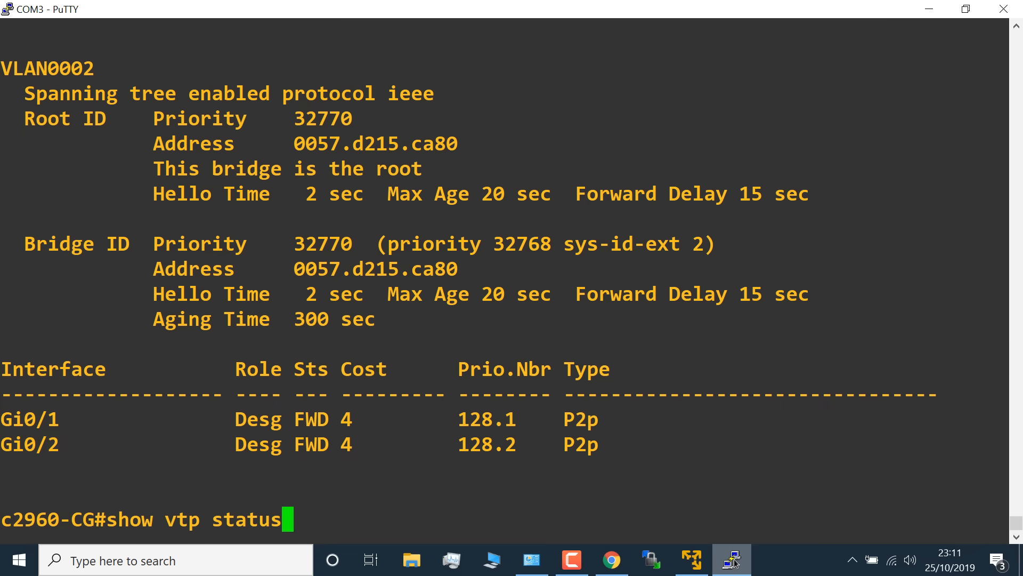
key("Return")
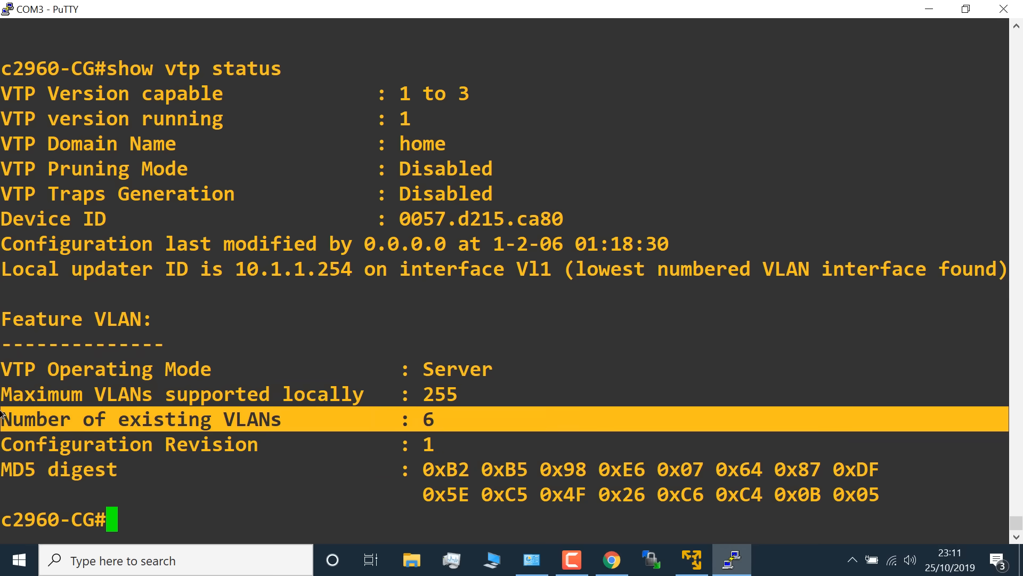
type("sh vlan")
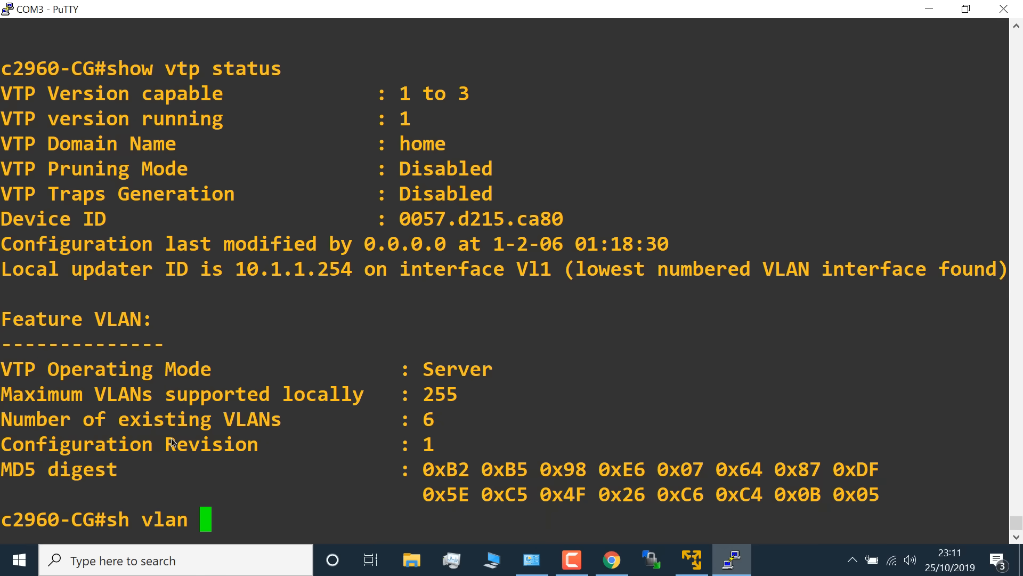
key("Return")
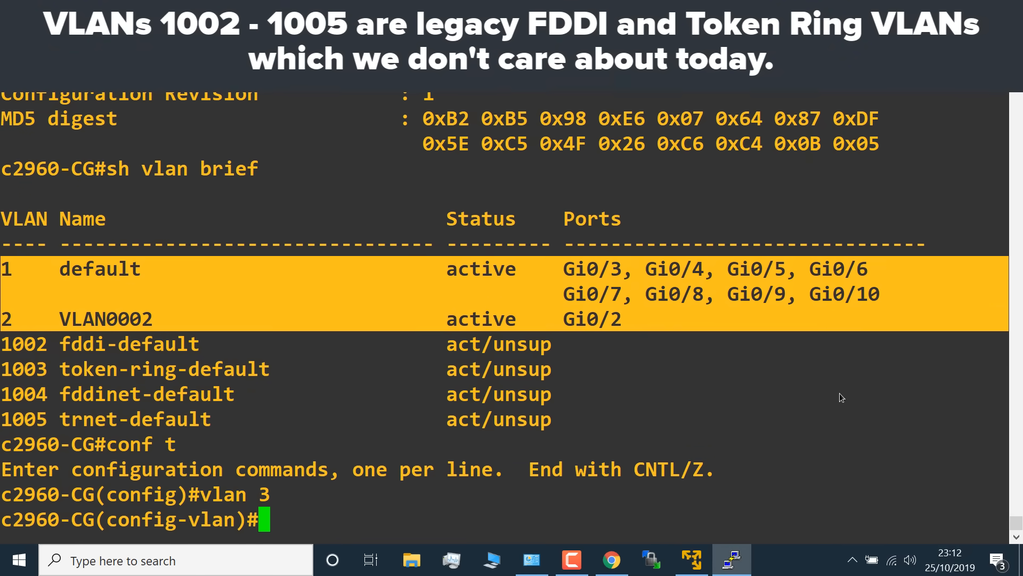
Step: Leave configuration mode, confirm VLAN0003 is active, and recheck 'show vtp status'
type("end")
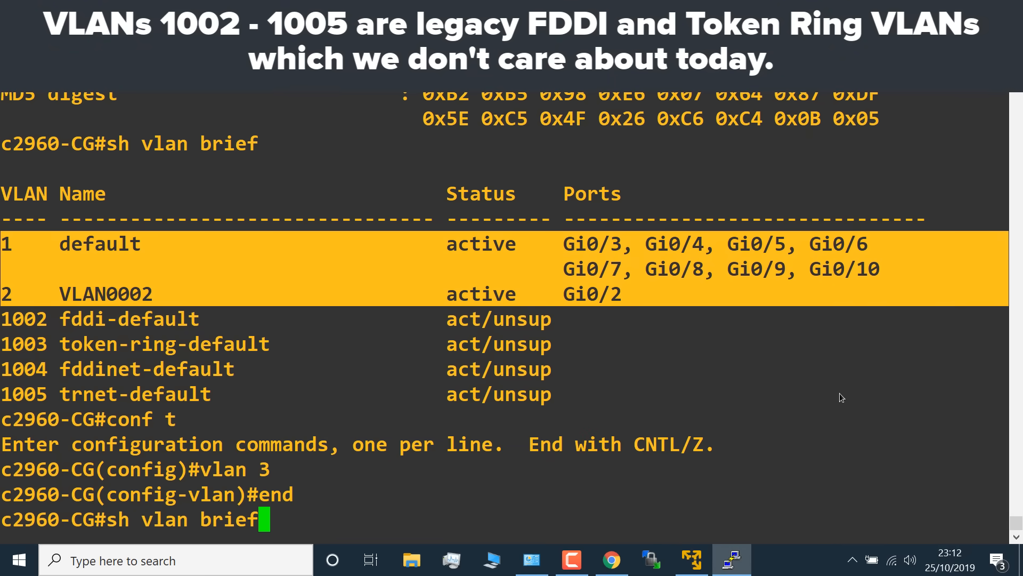
key("Return")
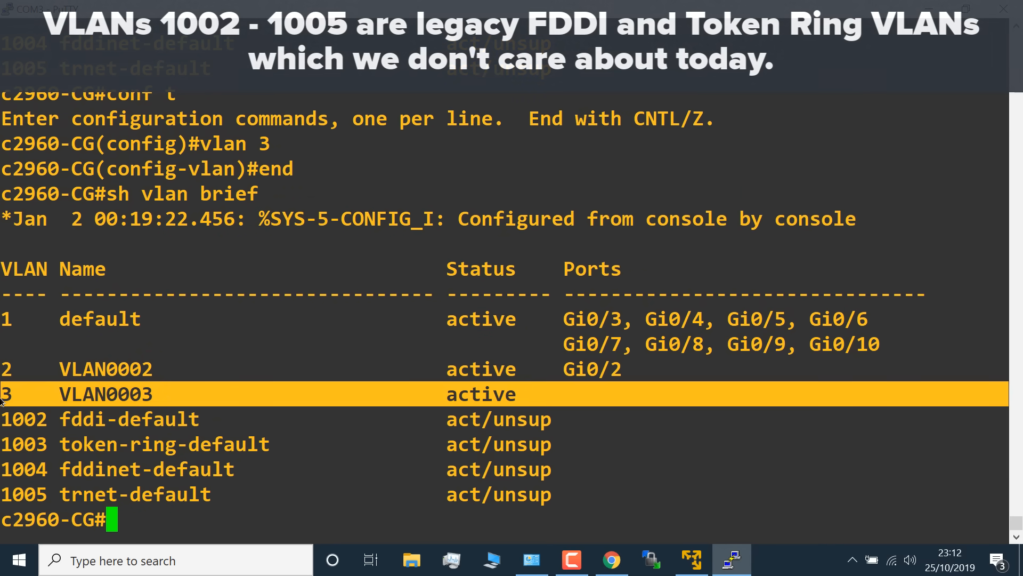
type("show vtp st")
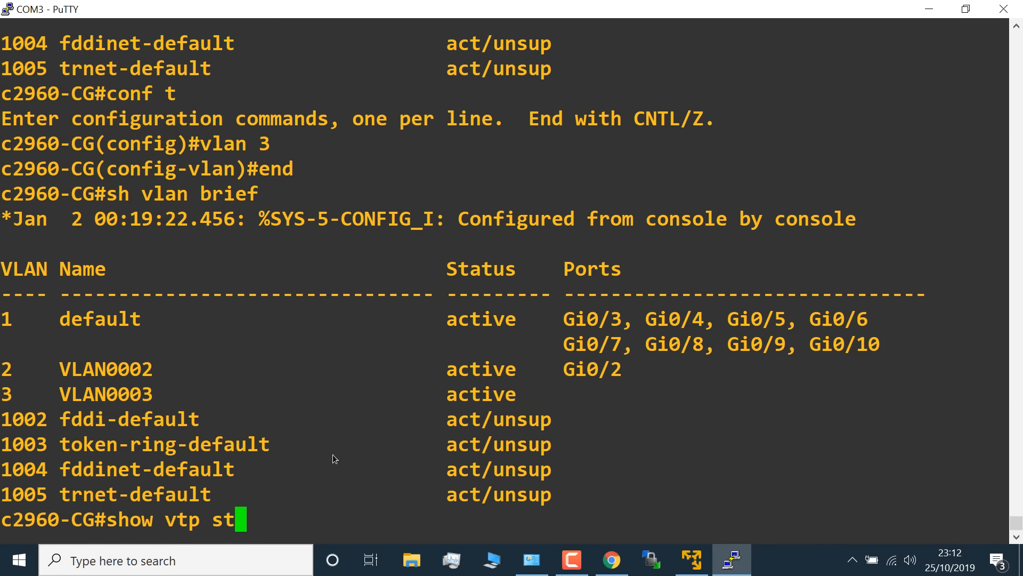
key("Return")
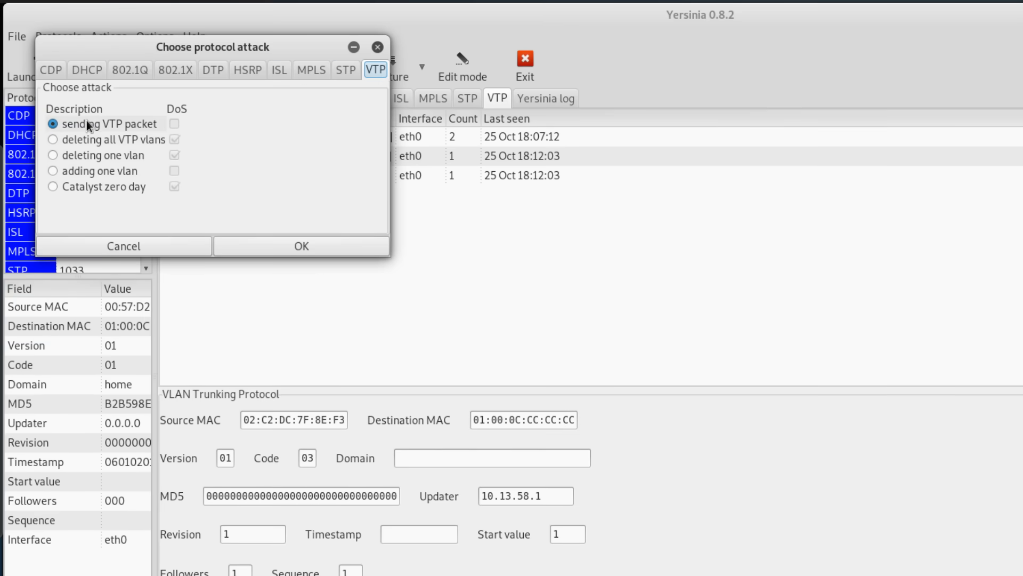
Step: Send a basic VTP packet and reopen the protocol attack list
left_click(300, 247)
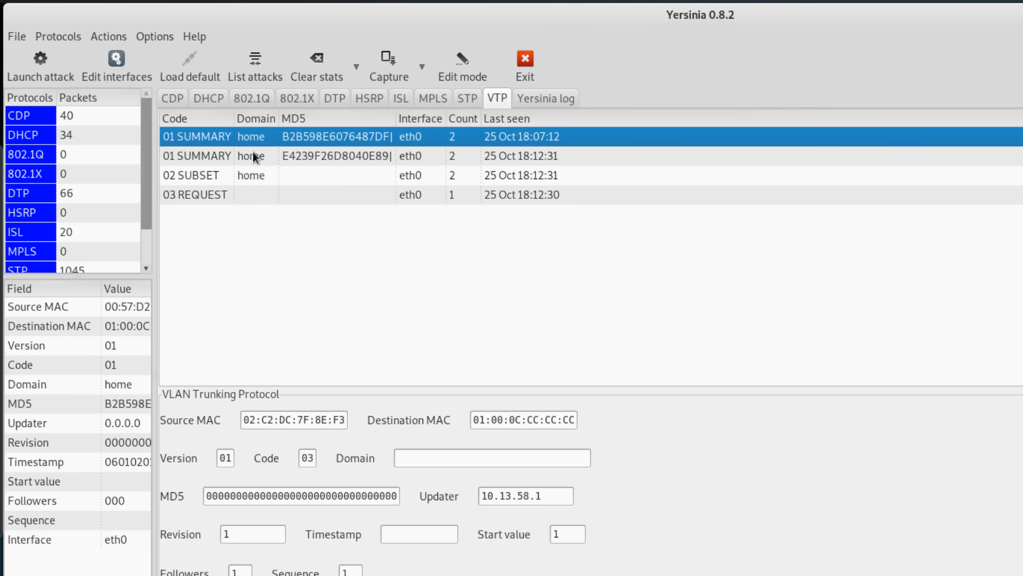
mouse_move(51, 48)
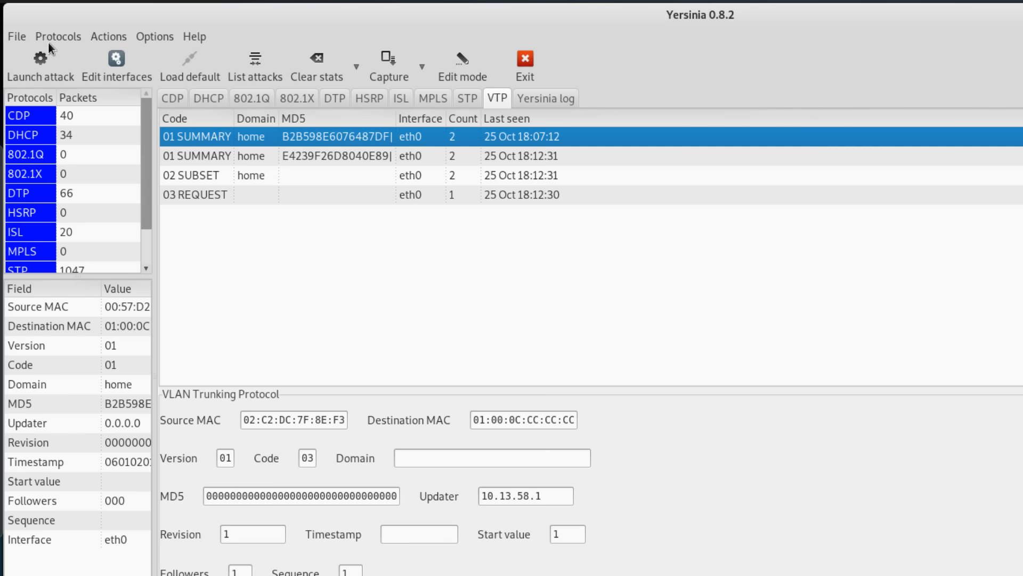
left_click(40, 65)
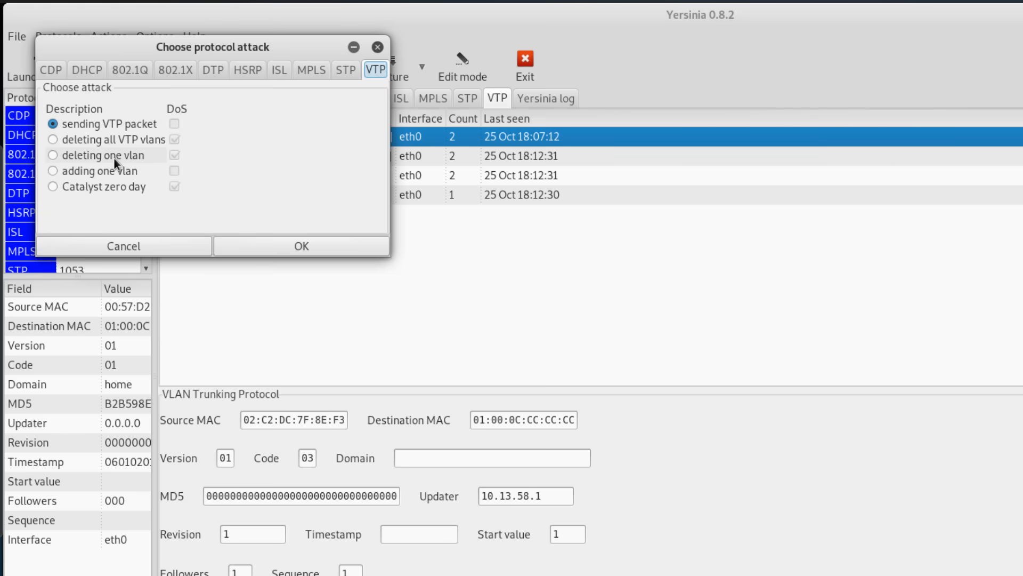